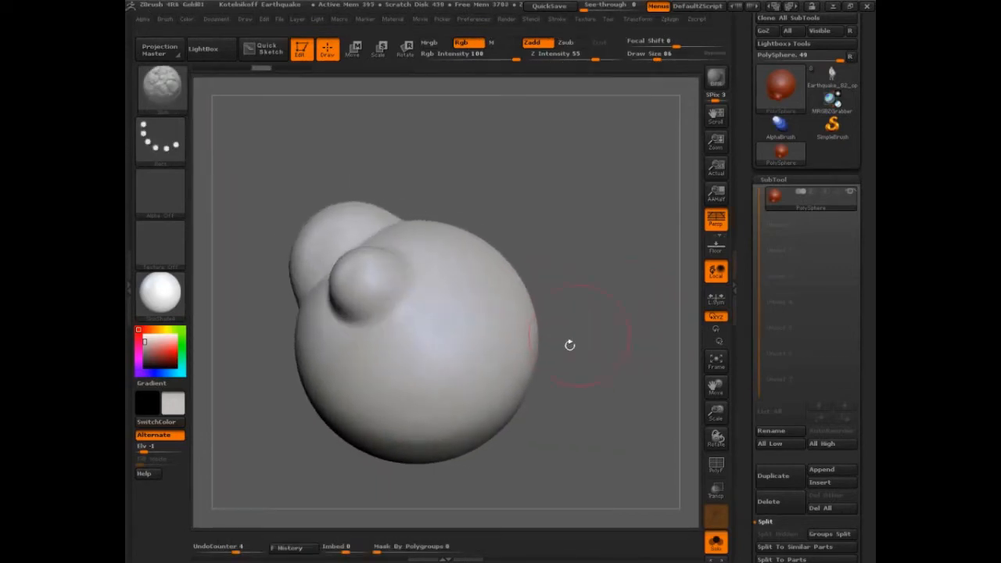
- Bring up the Brush palette showing curve, depth, alpha and modifier options
click(165, 19)
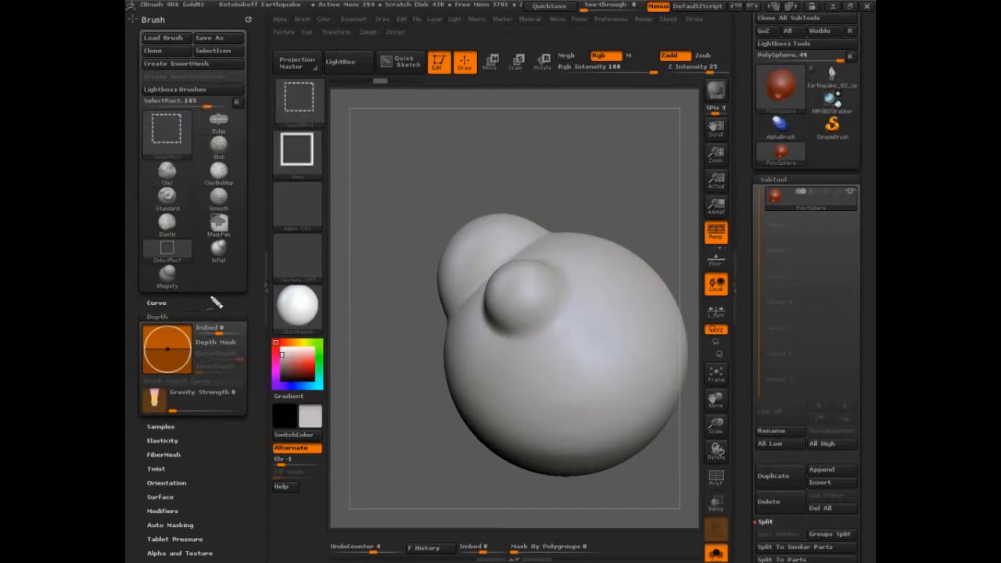
mouse_move(241, 109)
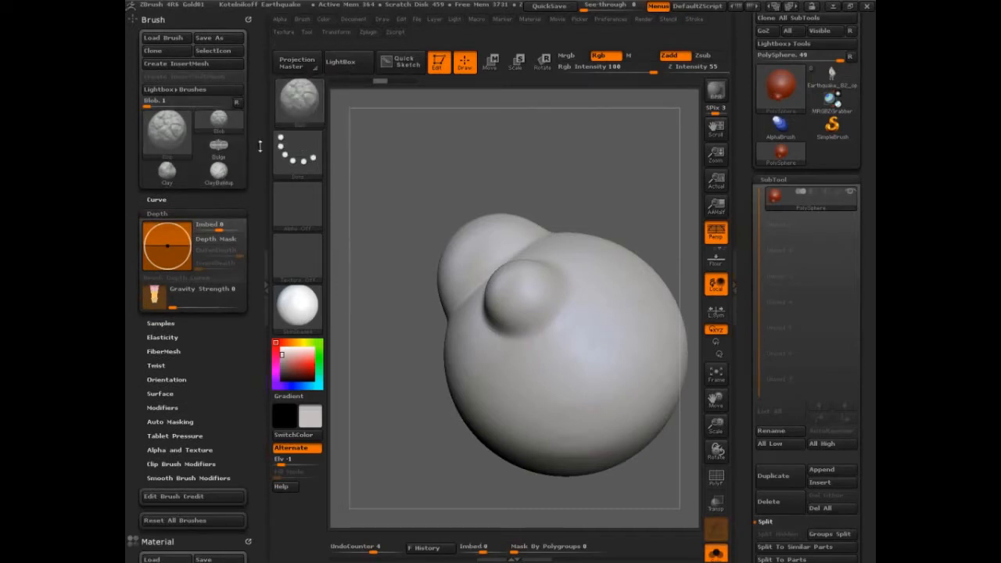
mouse_move(192, 90)
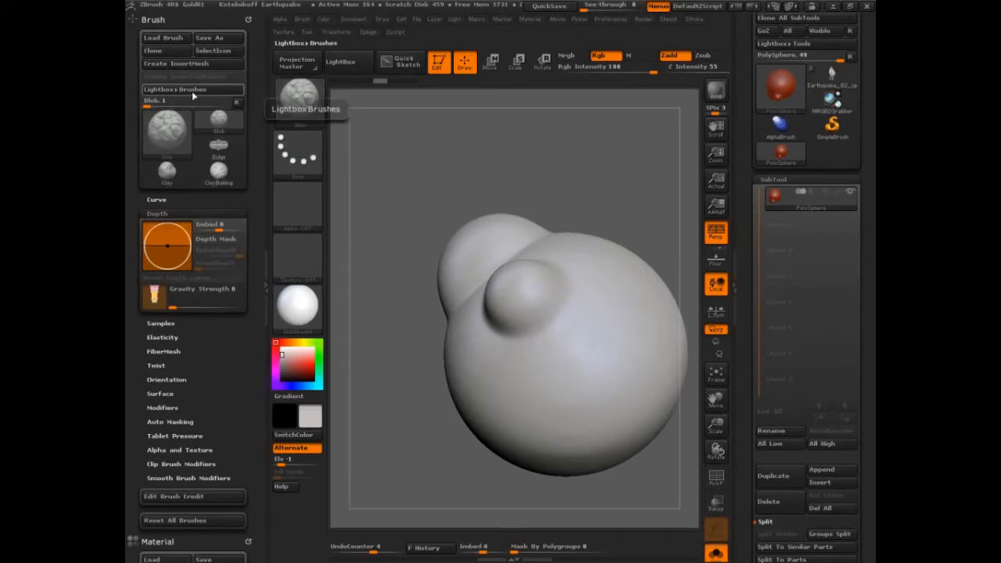
mouse_move(300, 101)
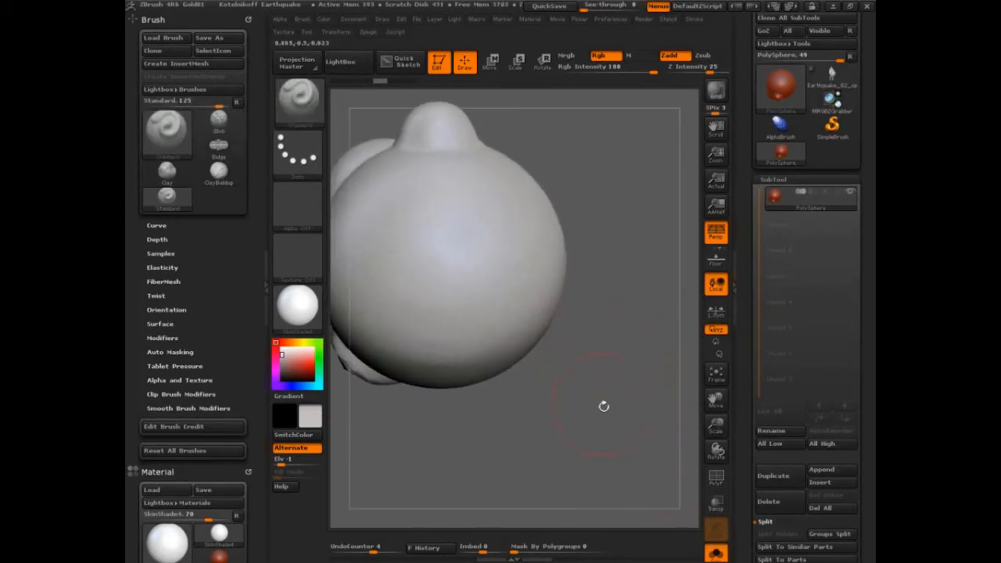
- Turn the sphere toward its top and sculpt a first raised Standard stroke there
drag(602, 405, 515, 316)
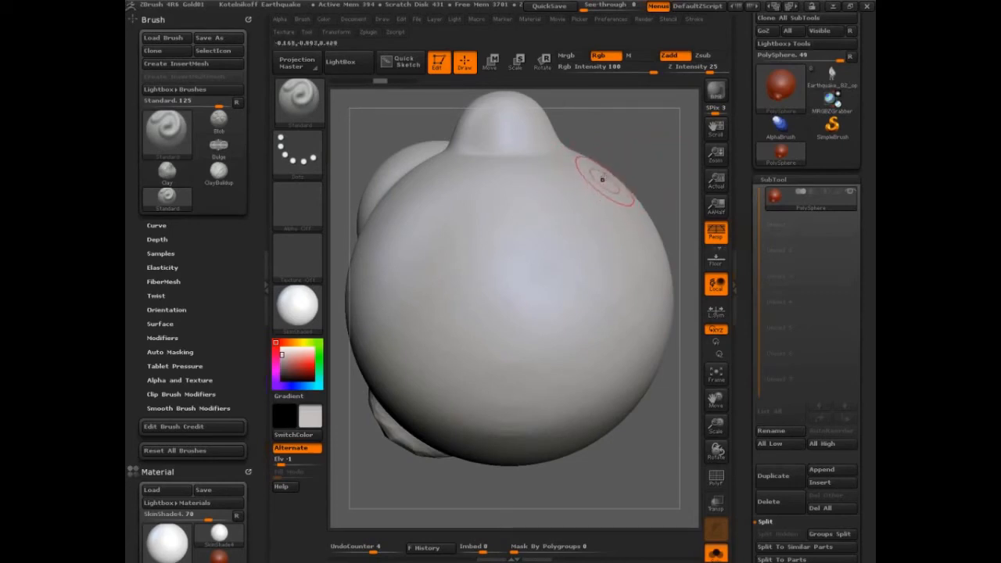
drag(602, 180, 375, 258)
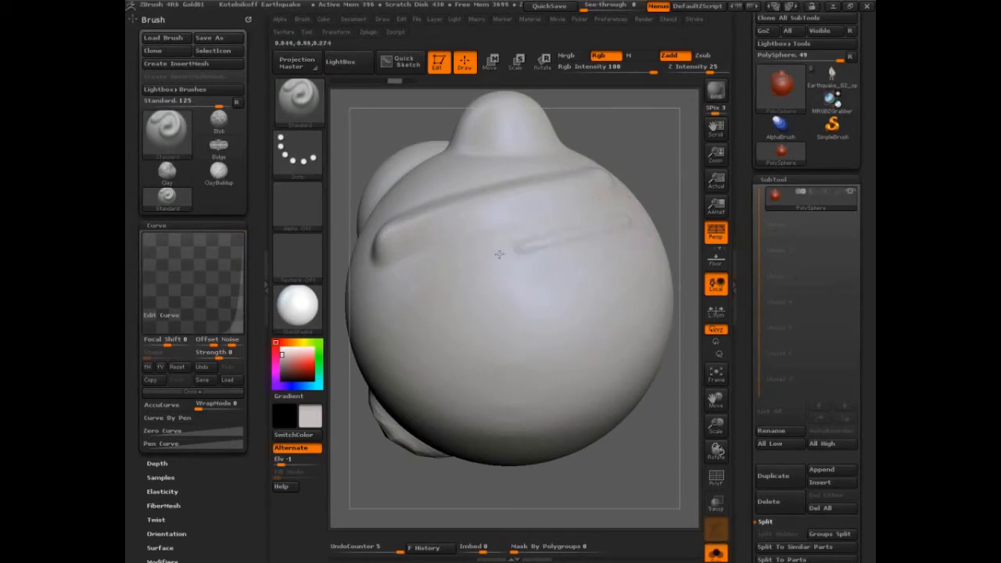
- Sculpt a second raised Standard stroke beside the first on the sphere
drag(516, 250, 383, 297)
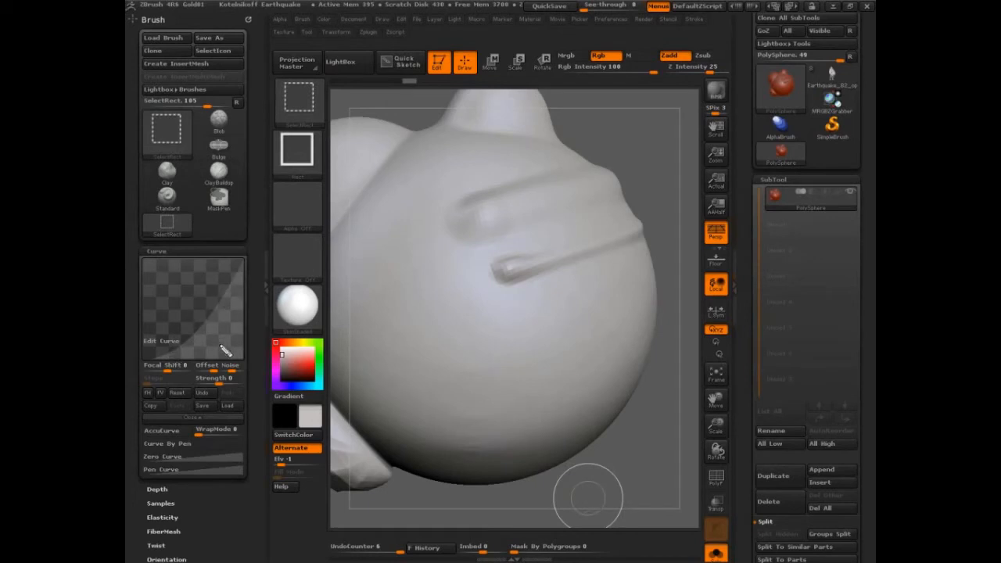
mouse_move(160, 356)
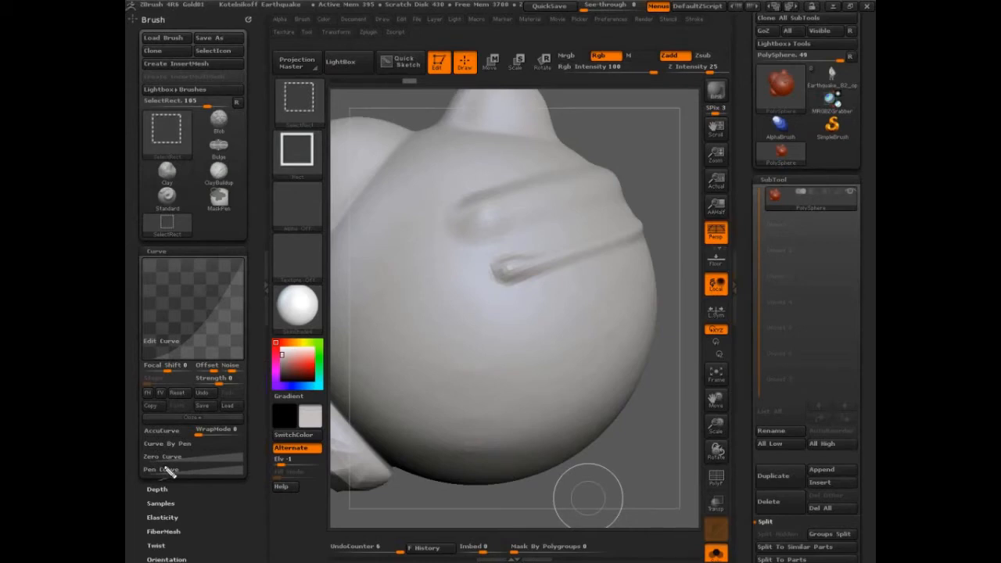
mouse_move(133, 316)
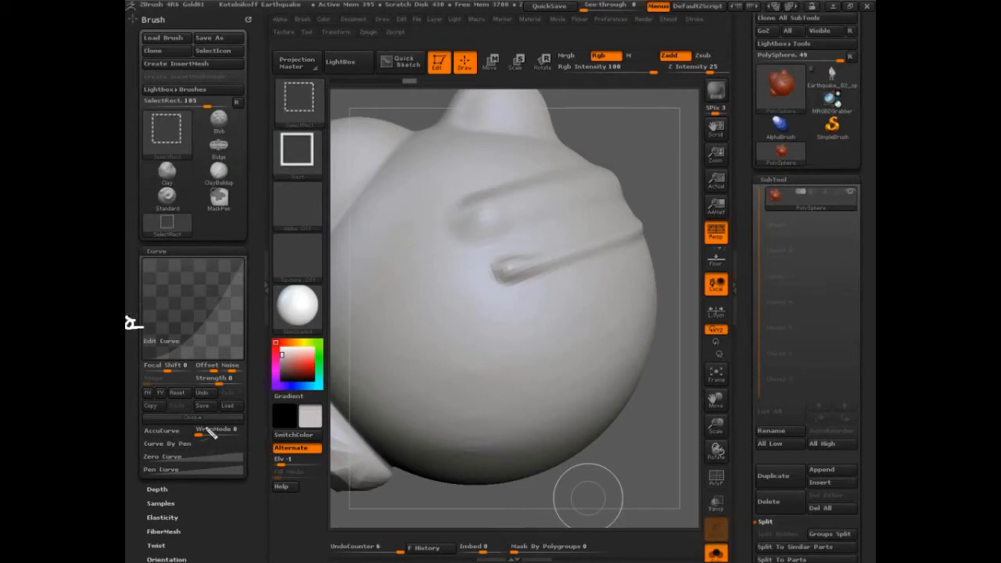
mouse_move(156, 380)
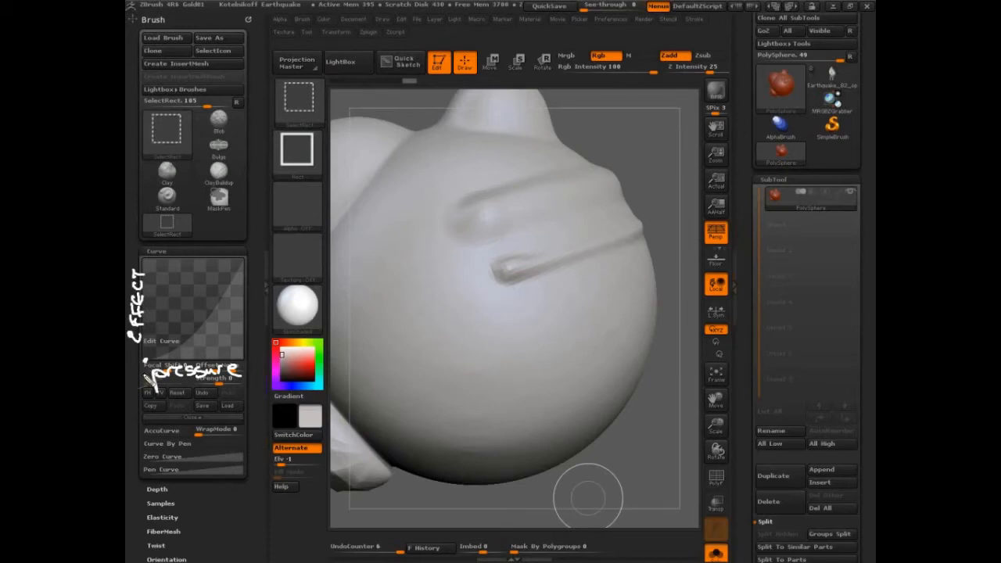
mouse_move(247, 262)
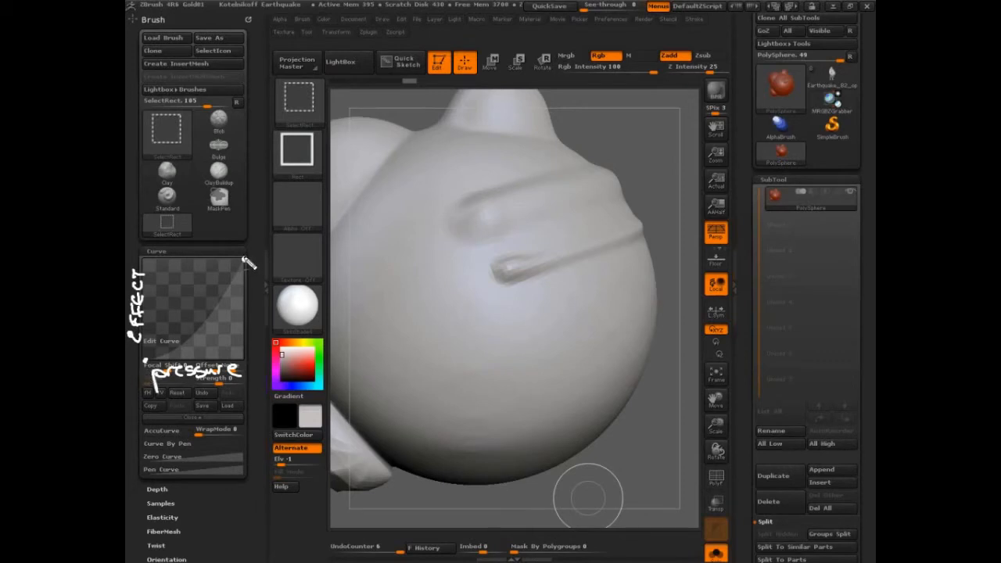
mouse_move(247, 260)
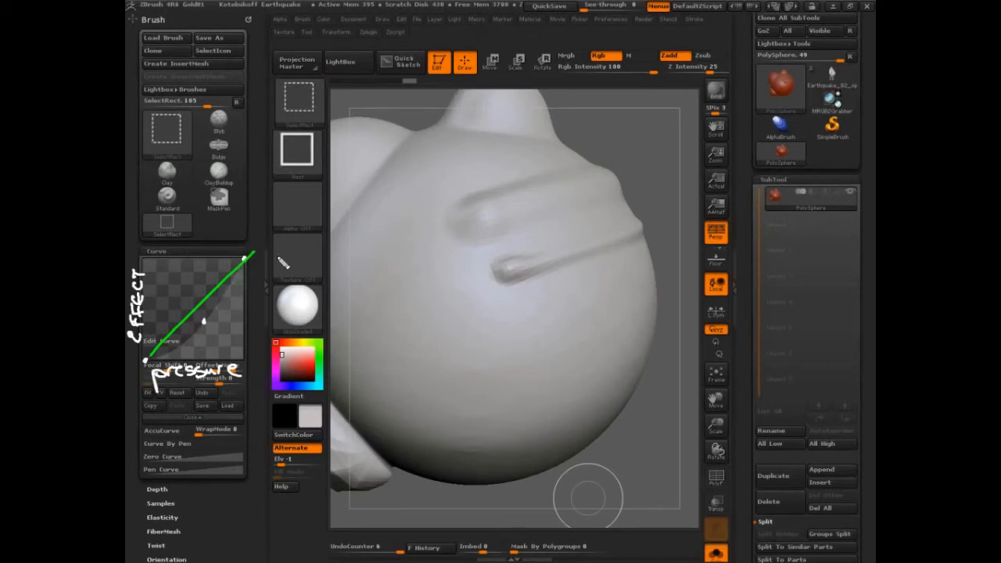
mouse_move(157, 363)
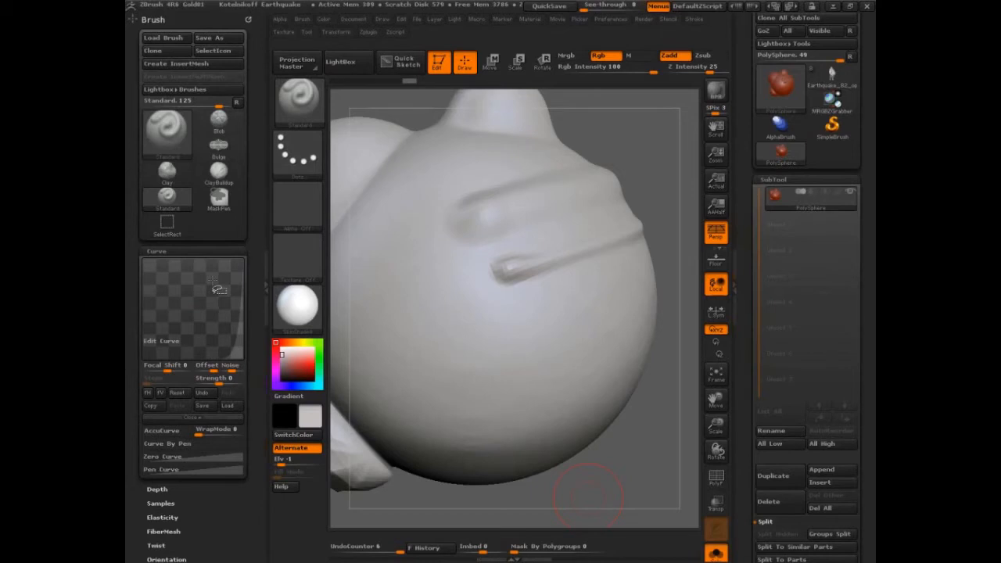
mouse_move(498, 323)
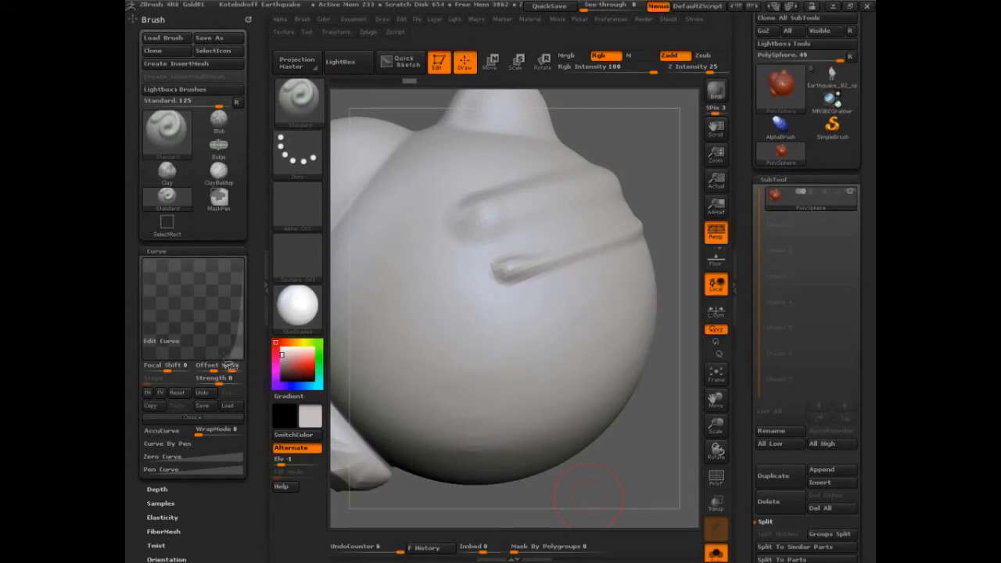
mouse_move(624, 297)
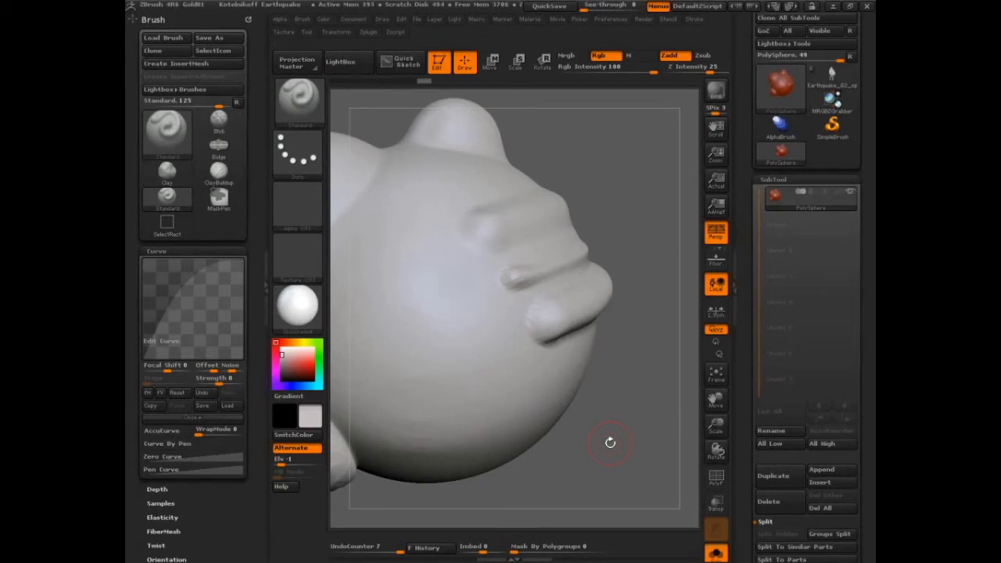
- Adjust a brush option and draw another raised stroke along the sphere
click(166, 132)
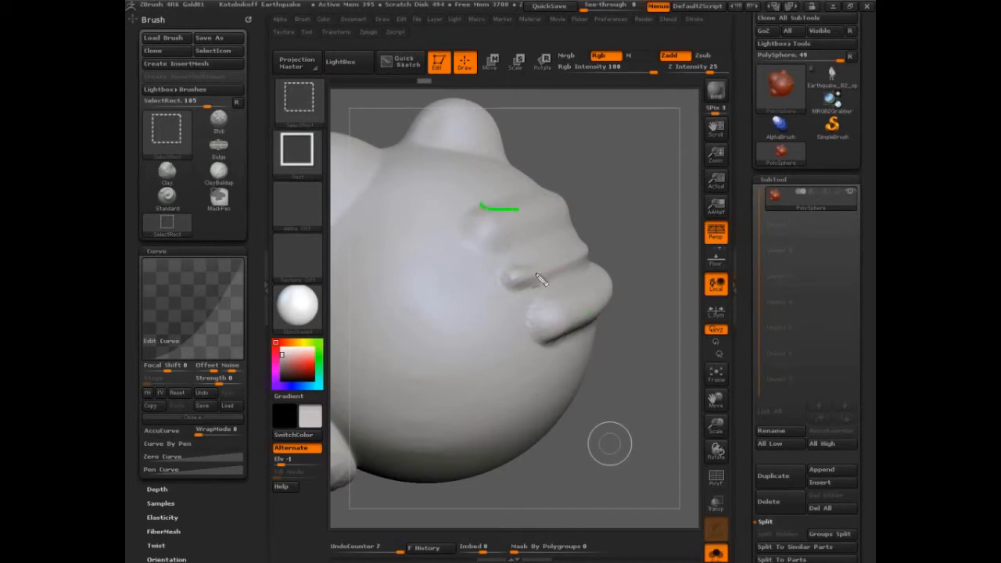
drag(531, 258, 579, 309)
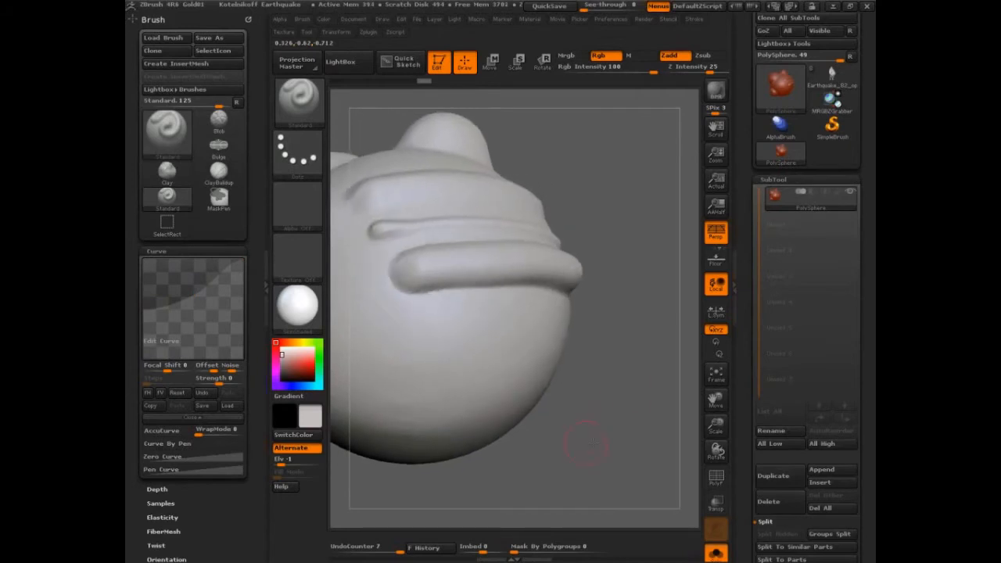
- Sculpt two bumpy, textured ridges across the sphere's front with the DamStandard alpha
drag(586, 441, 625, 313)
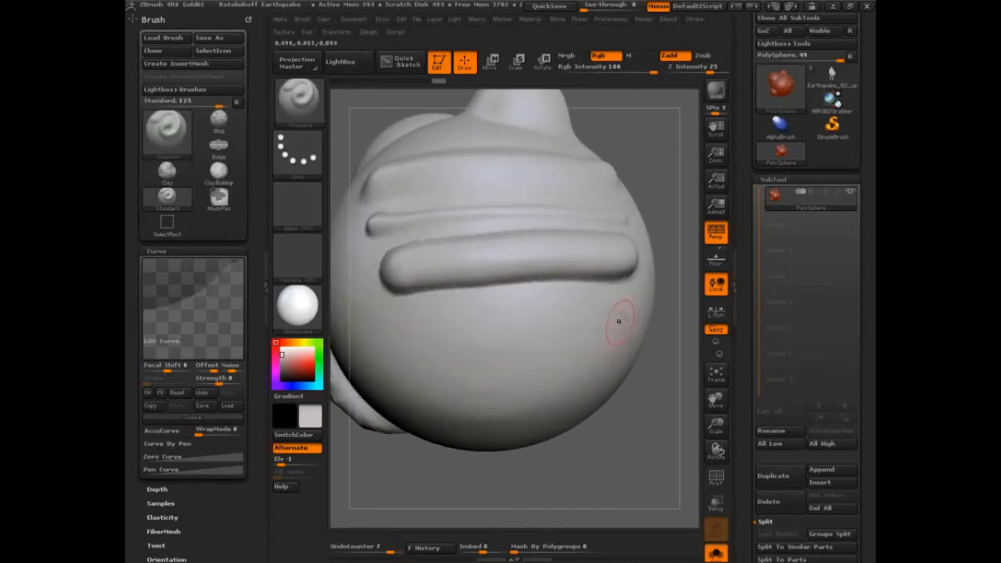
drag(617, 320, 660, 428)
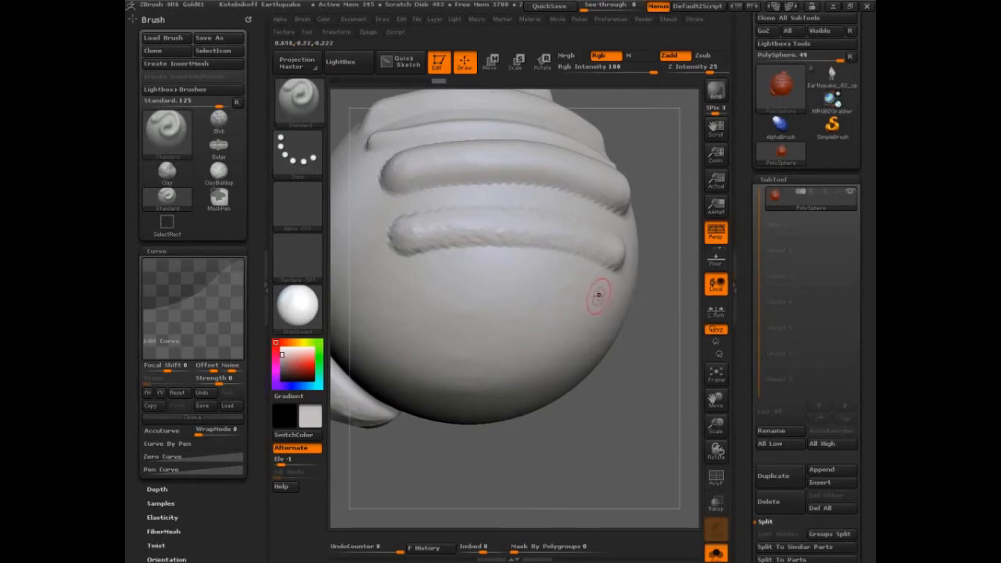
mouse_move(580, 294)
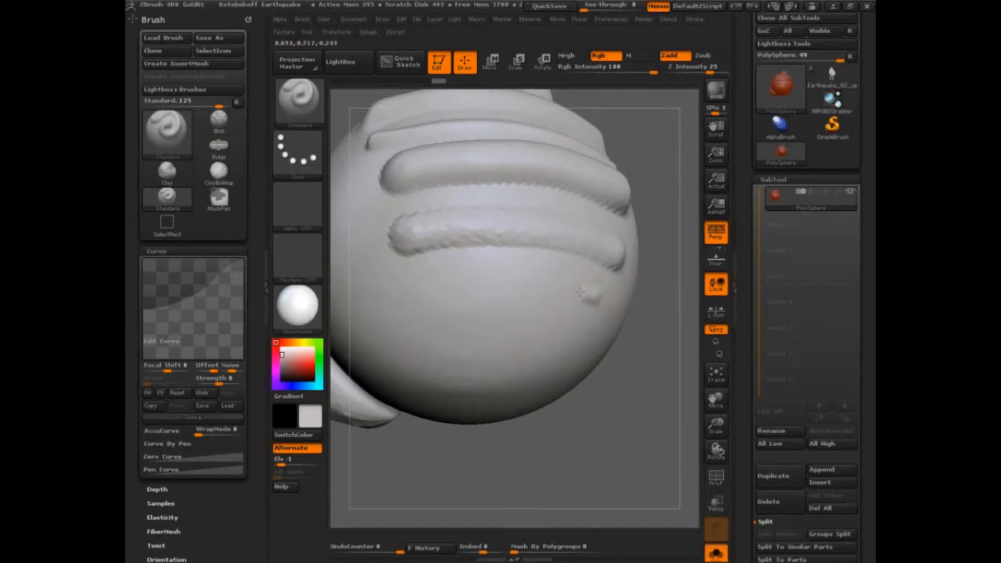
drag(578, 294, 457, 360)
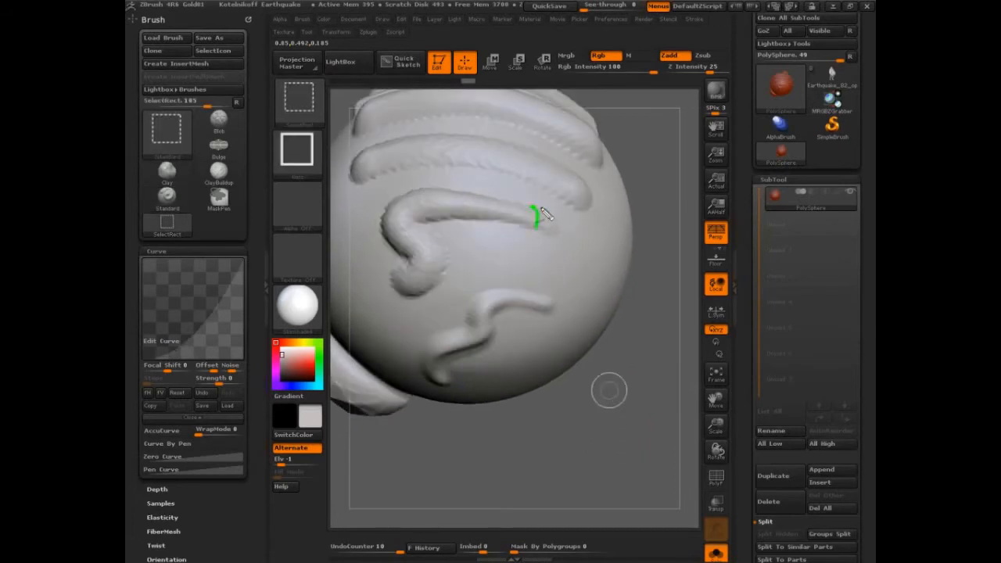
mouse_move(557, 342)
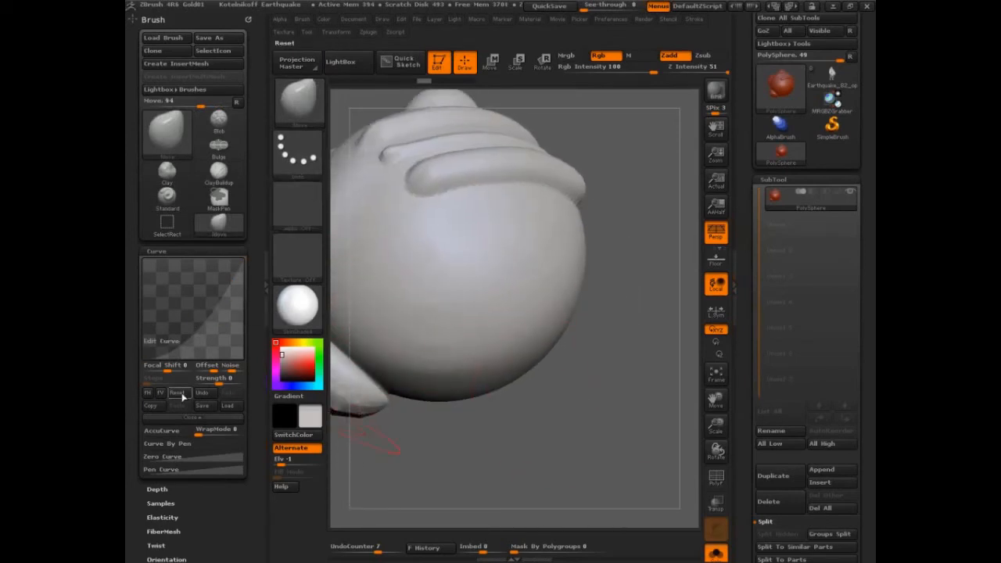
- Turn on AccuCurve and pull a long pointed spike out of the sphere's side
click(178, 392)
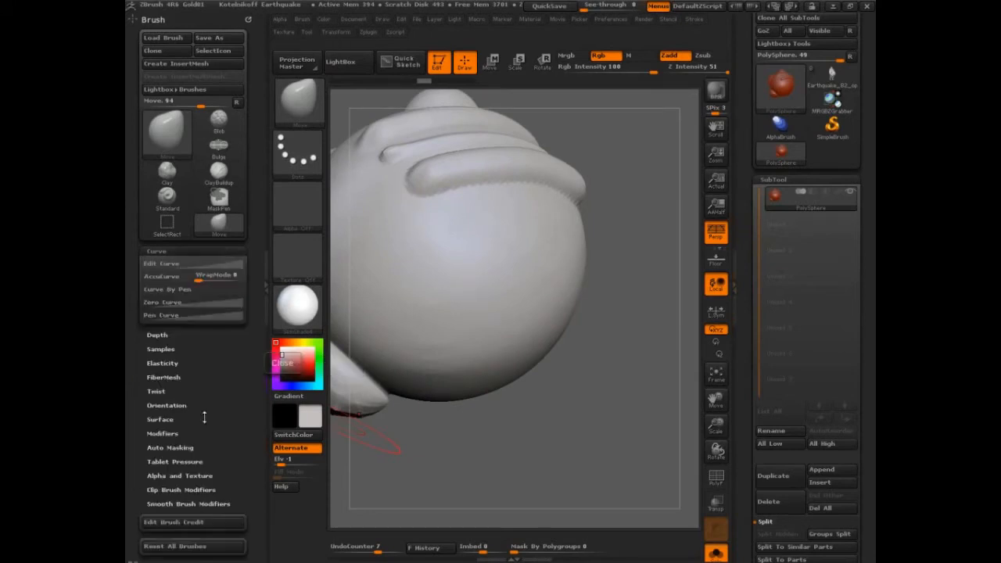
click(163, 275)
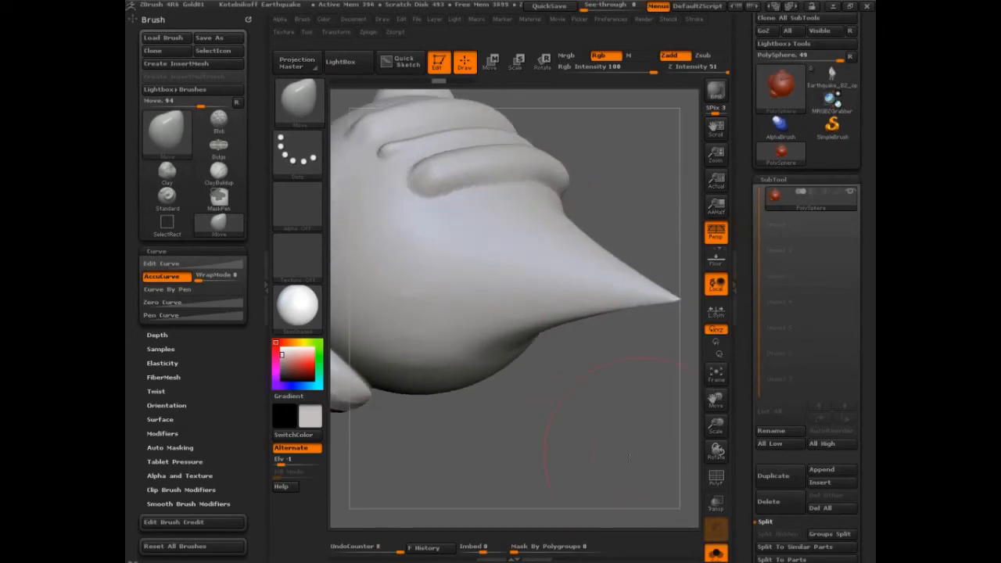
drag(629, 460, 566, 475)
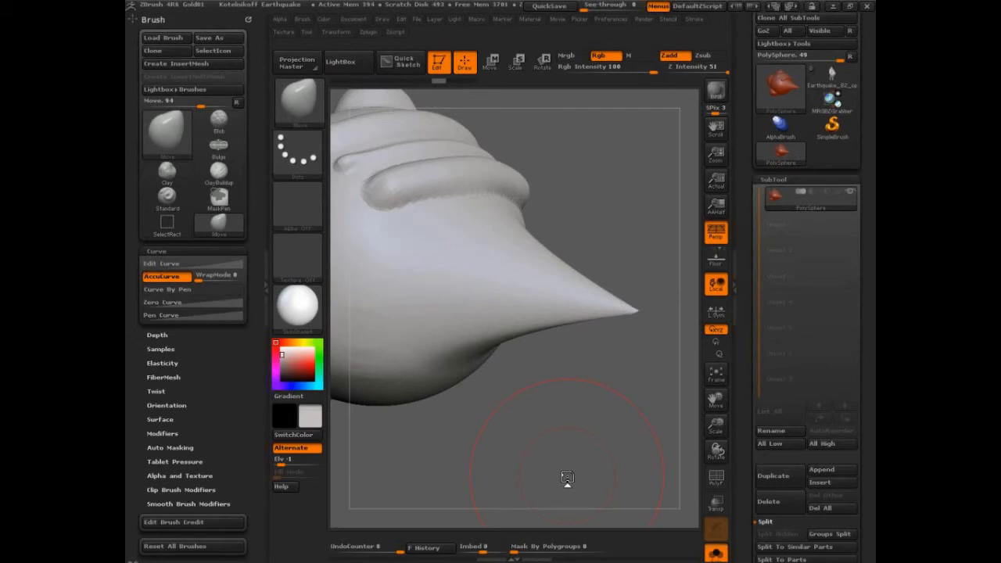
mouse_move(566, 475)
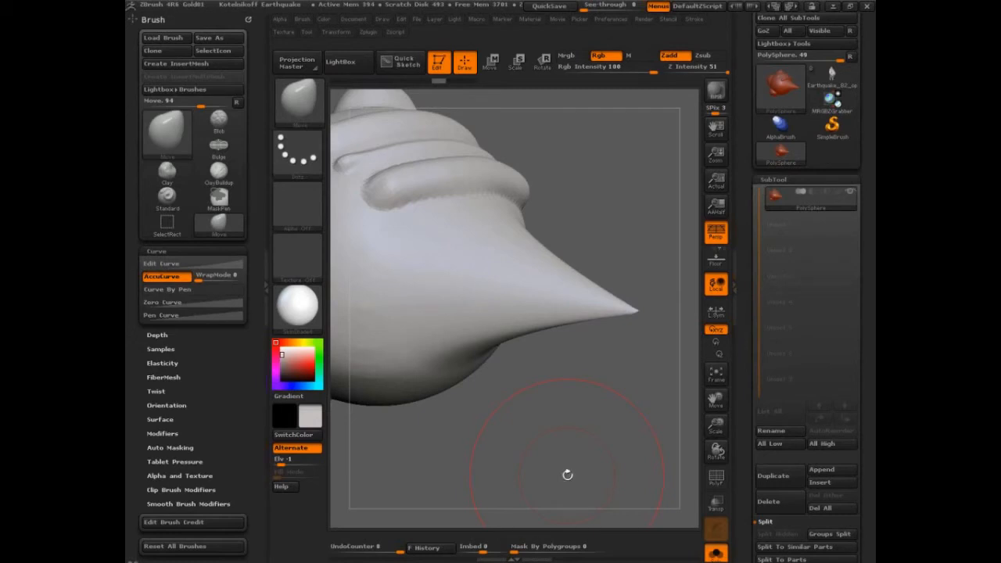
mouse_move(566, 477)
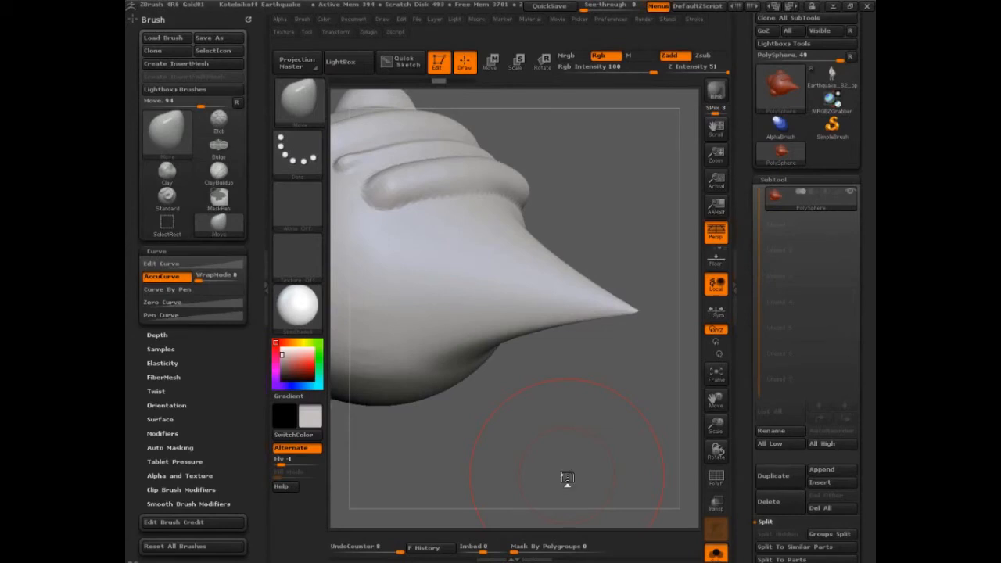
mouse_move(537, 389)
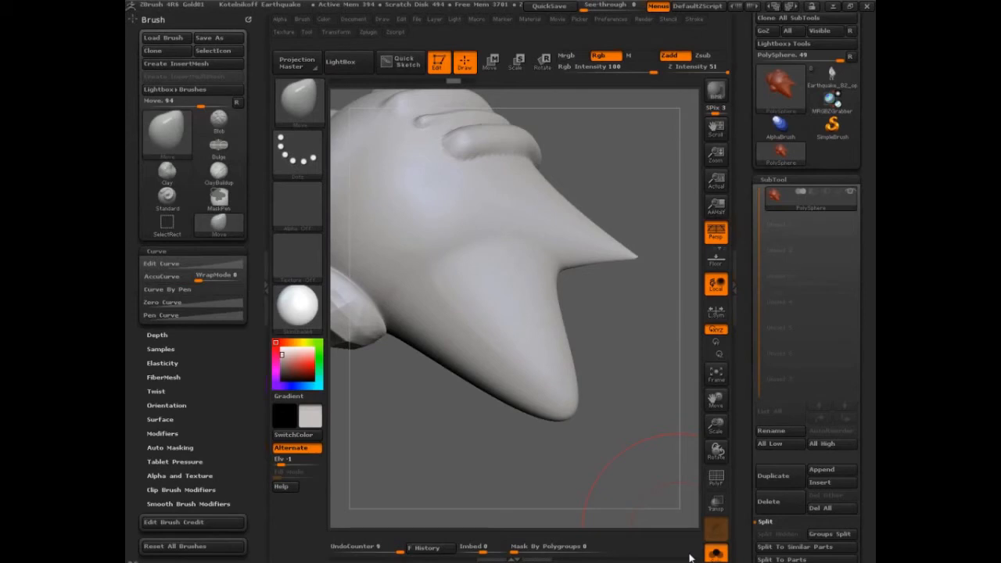
mouse_move(688, 555)
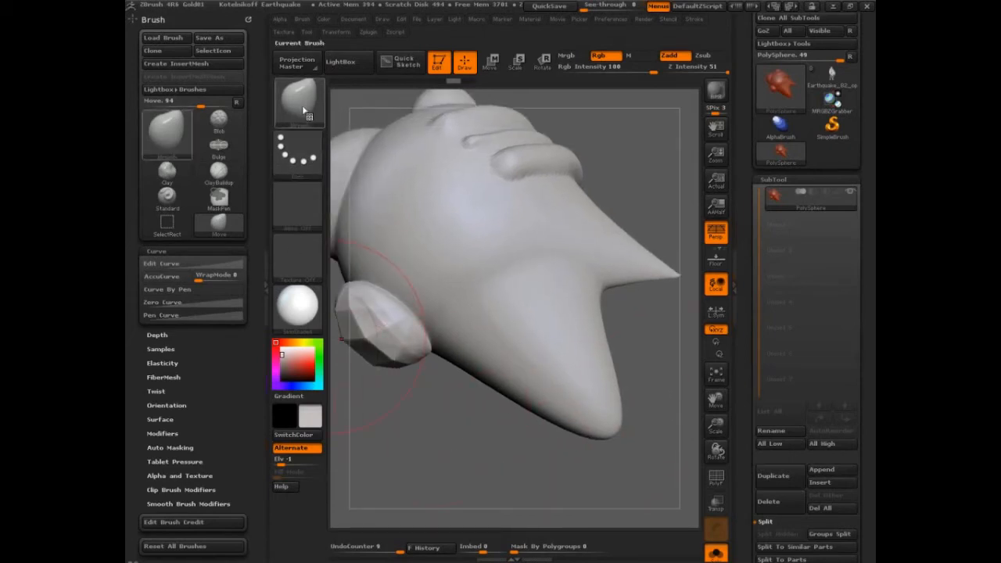
- Load the DamStandard brush from Lightbox and carve a test stroke into the sphere
click(298, 103)
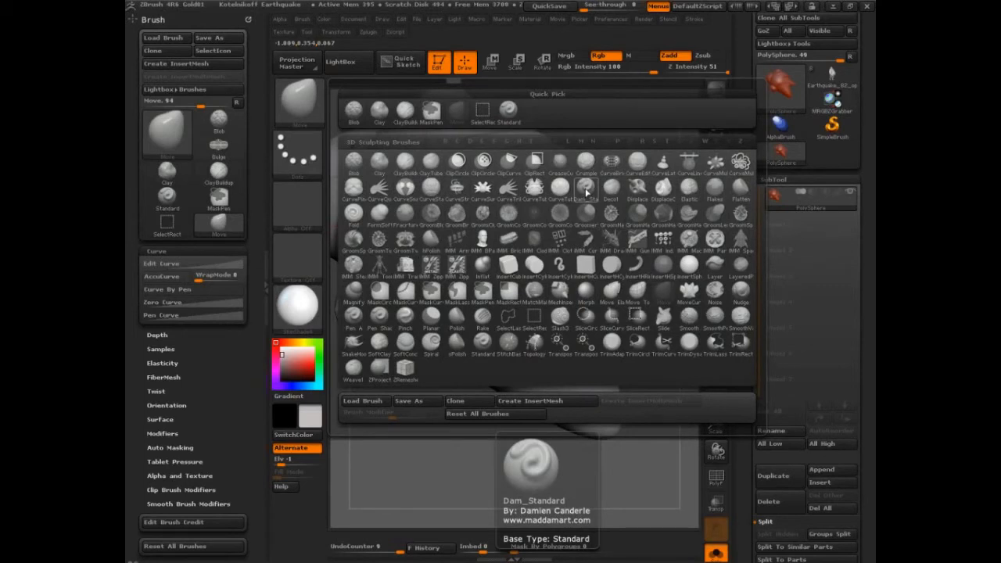
click(585, 190)
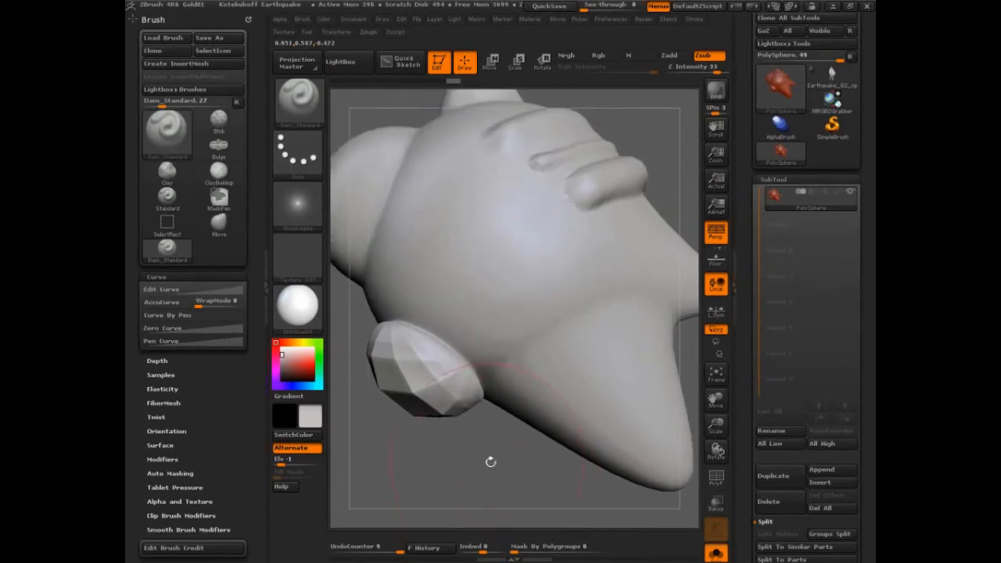
mouse_move(297, 219)
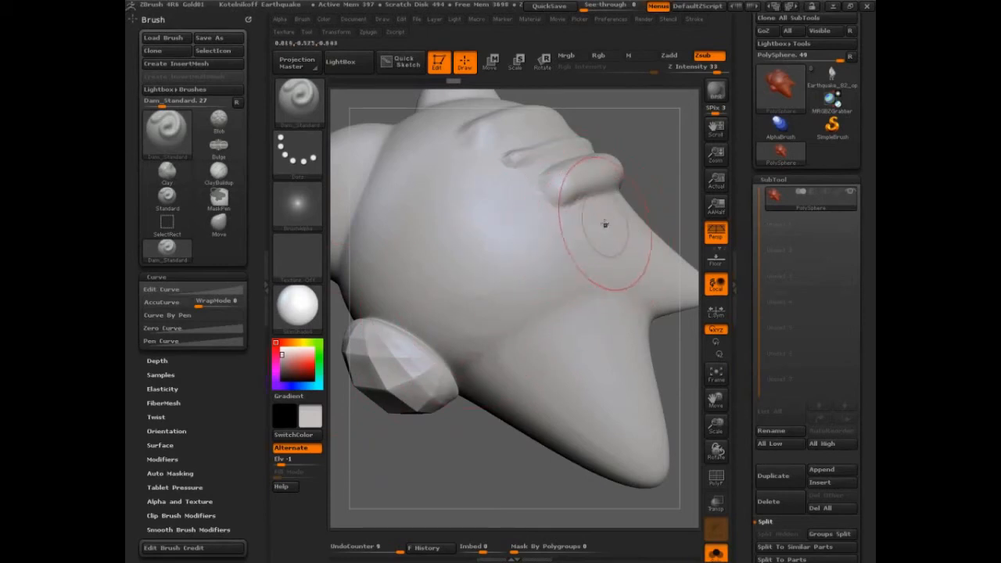
drag(606, 225, 508, 225)
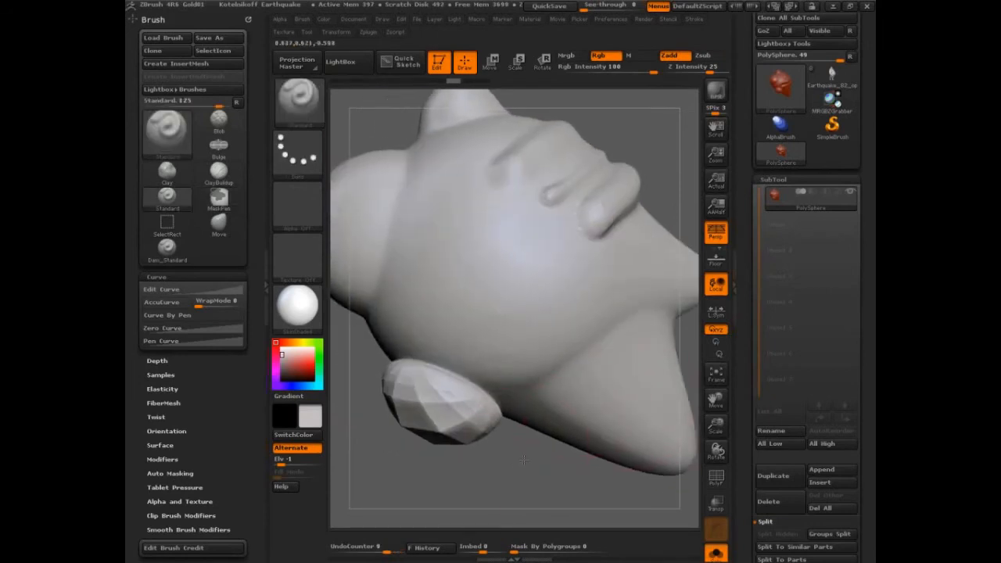
- With AccuCurve on, carve a test stroke and two wavy creases with DamStandard
click(161, 302)
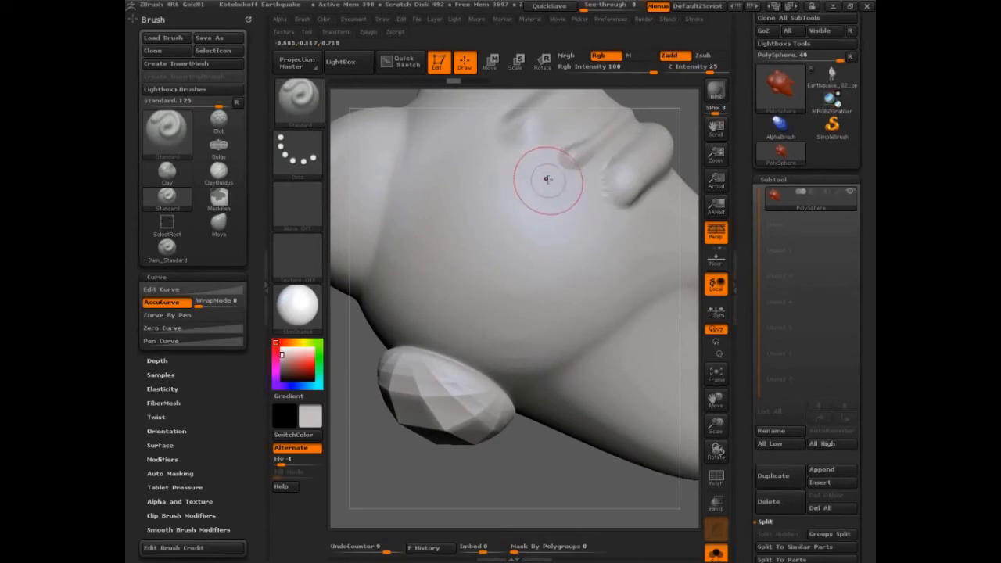
drag(547, 179, 593, 212)
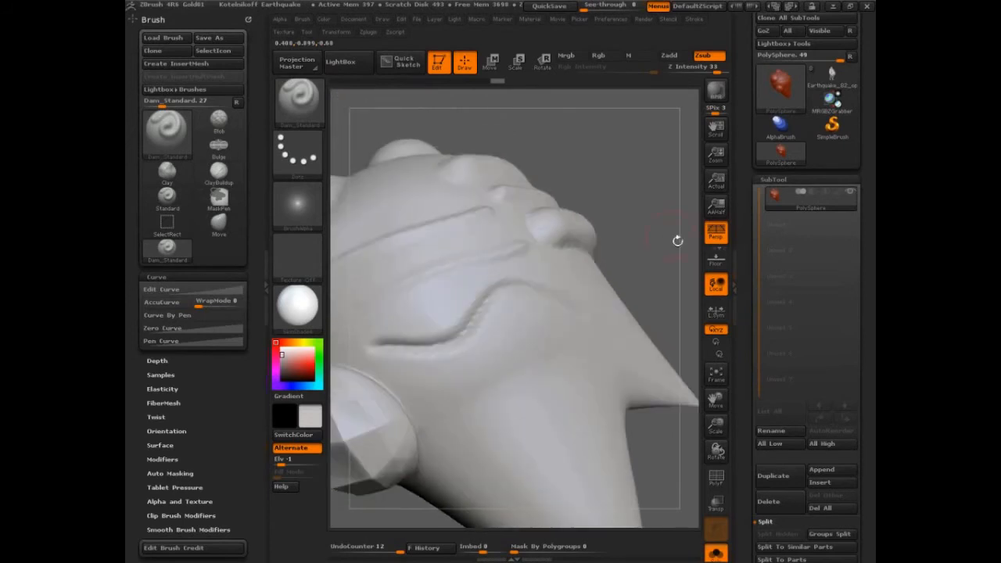
drag(677, 240, 510, 328)
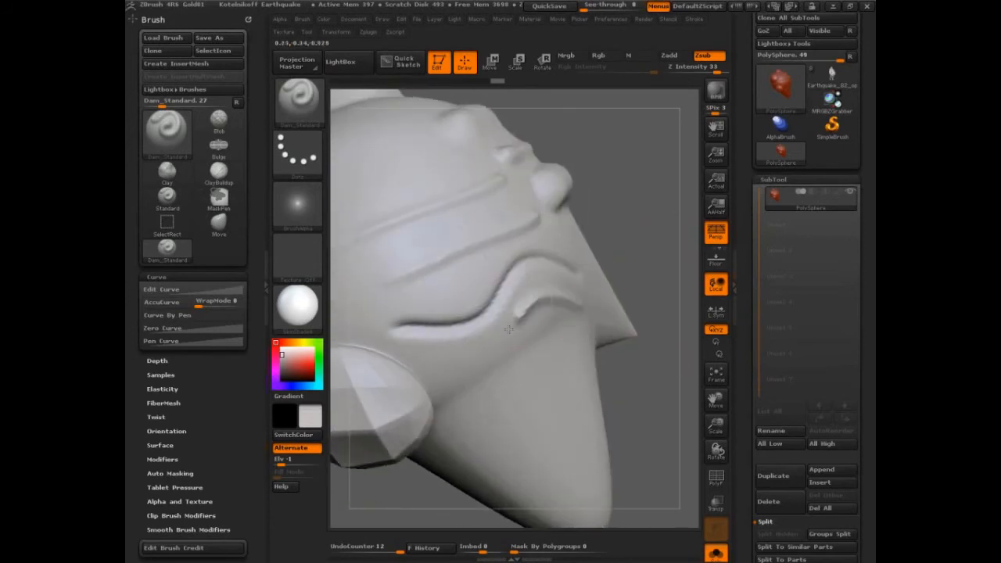
drag(508, 328, 685, 263)
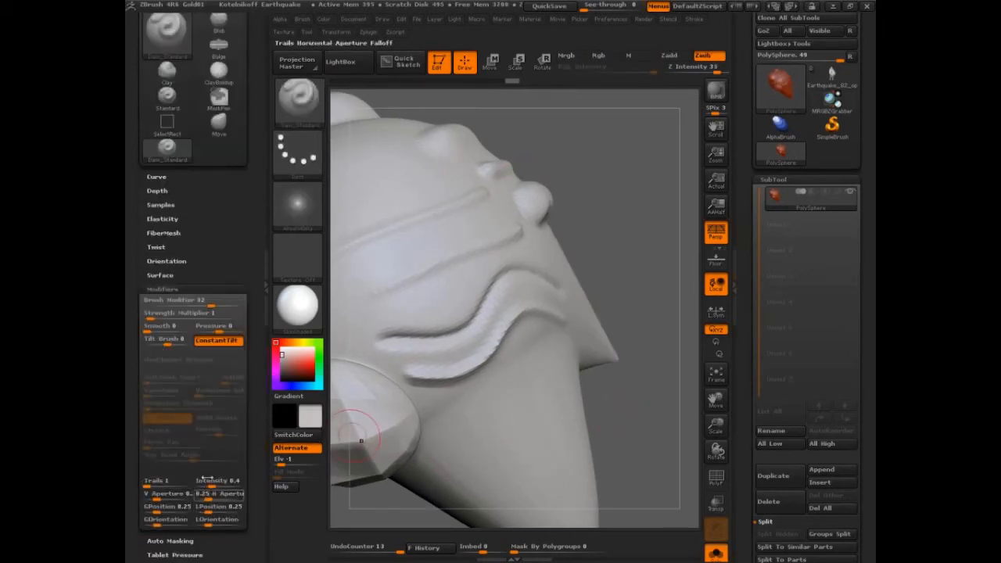
- Change the Brush Modifier and sculpt two twisted, rope-like ridges across the sphere
click(166, 100)
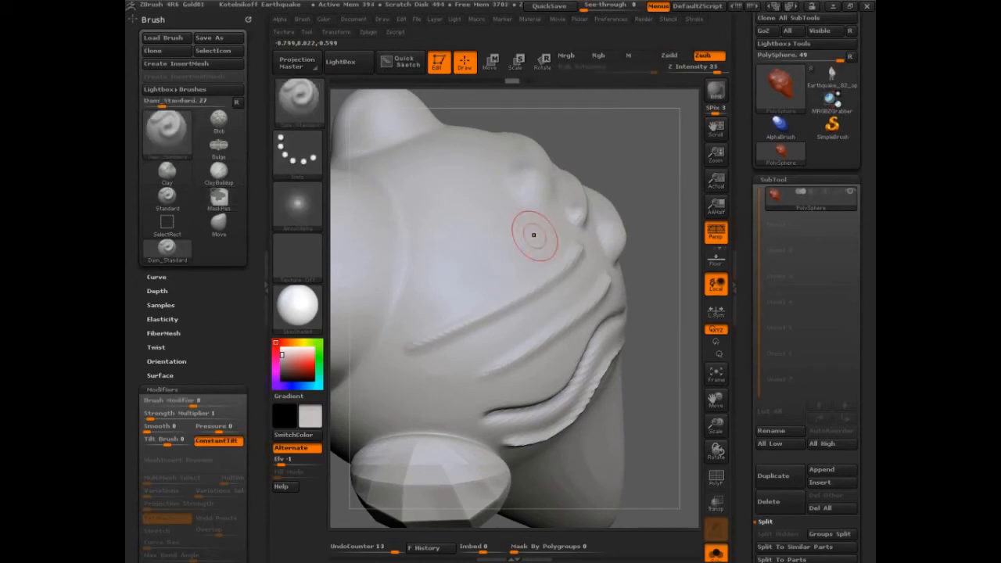
drag(535, 234, 483, 234)
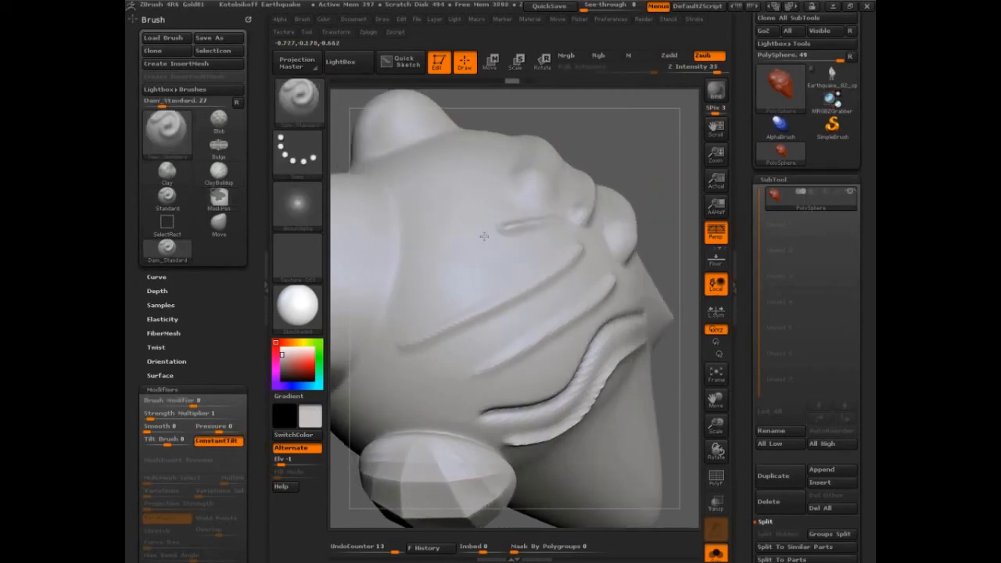
drag(483, 236, 641, 238)
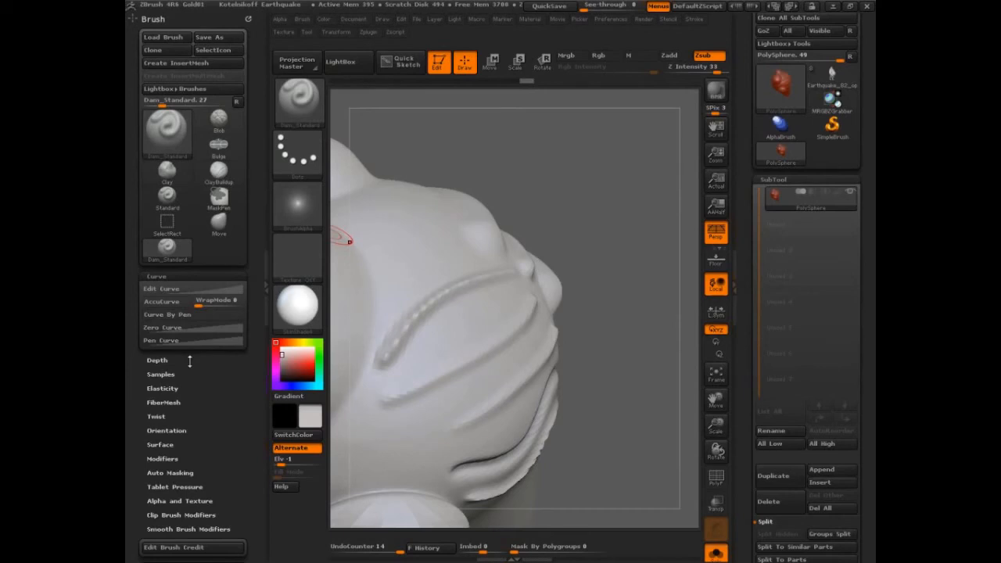
mouse_move(191, 362)
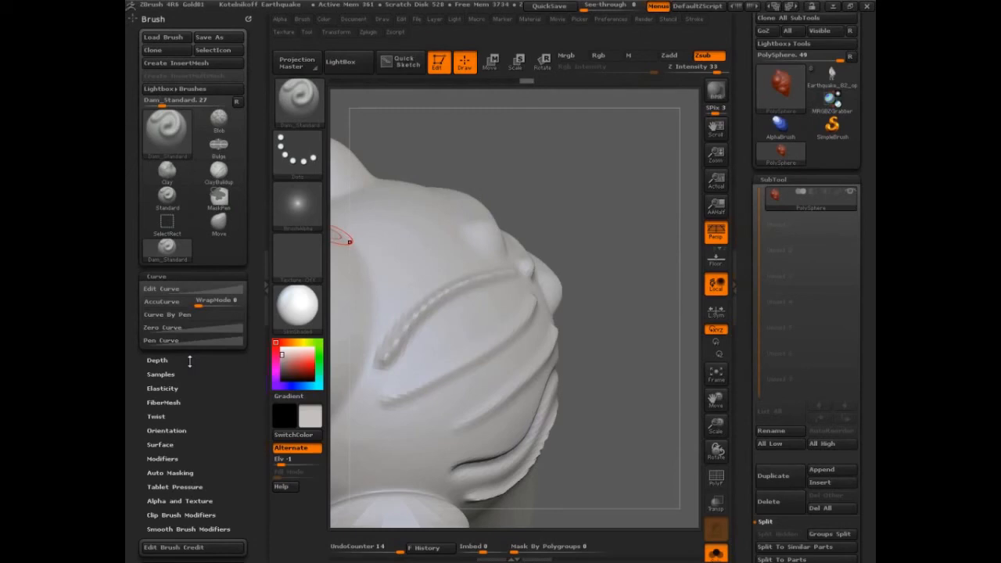
mouse_move(166, 300)
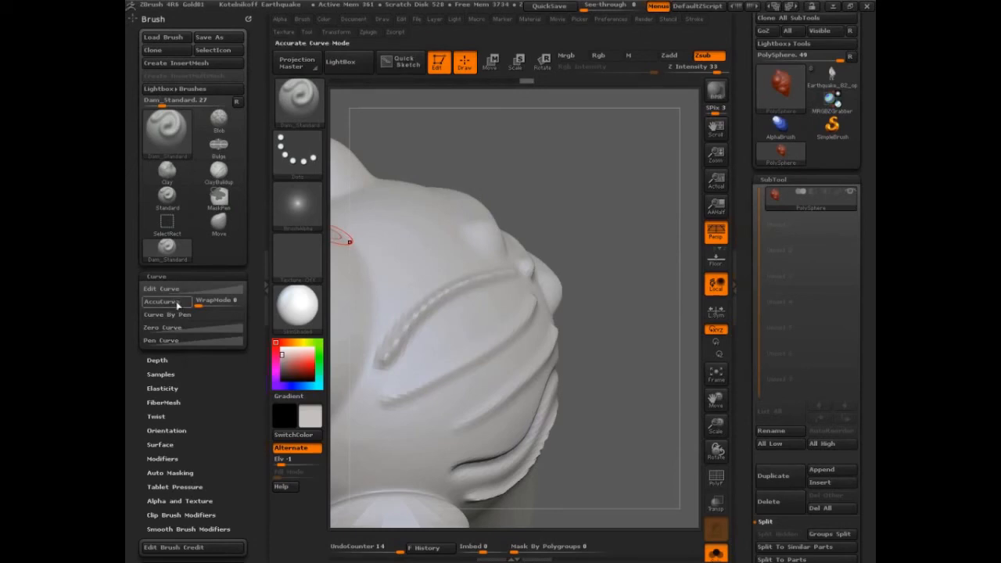
- Sculpt another test ridge across the sphere's front
drag(344, 238, 598, 283)
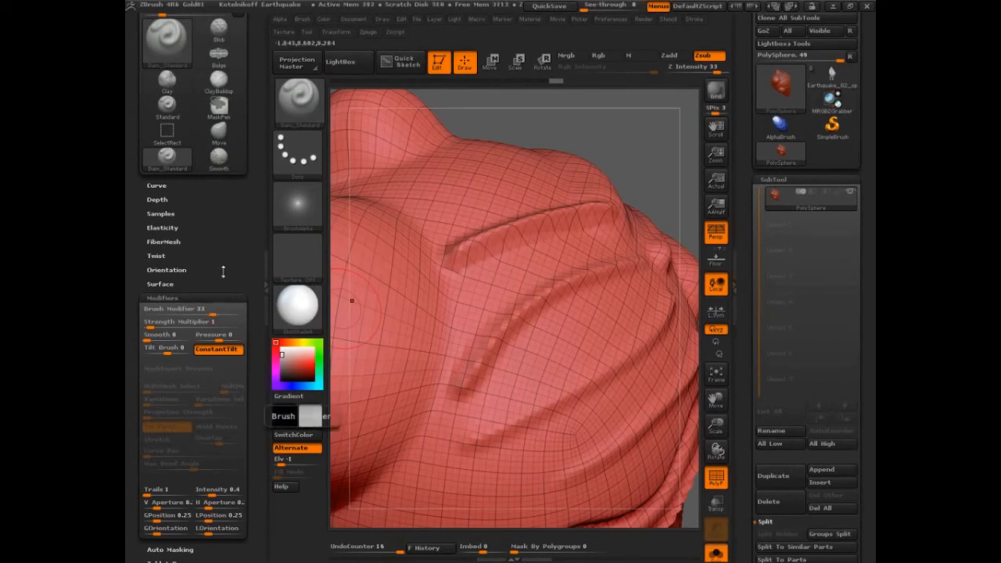
- Collapse and re-toggle the Brush Modifiers section in the palette
click(163, 297)
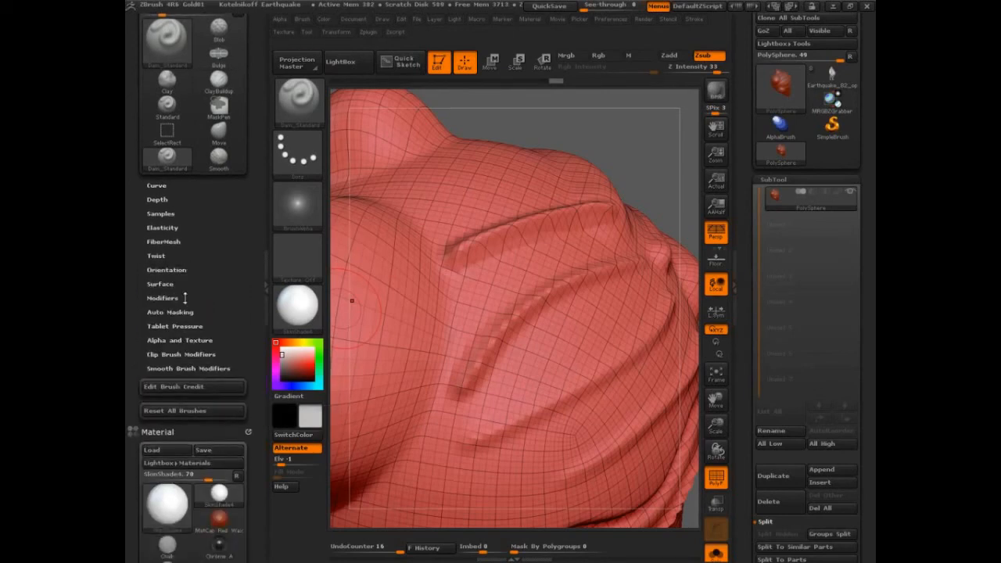
click(163, 297)
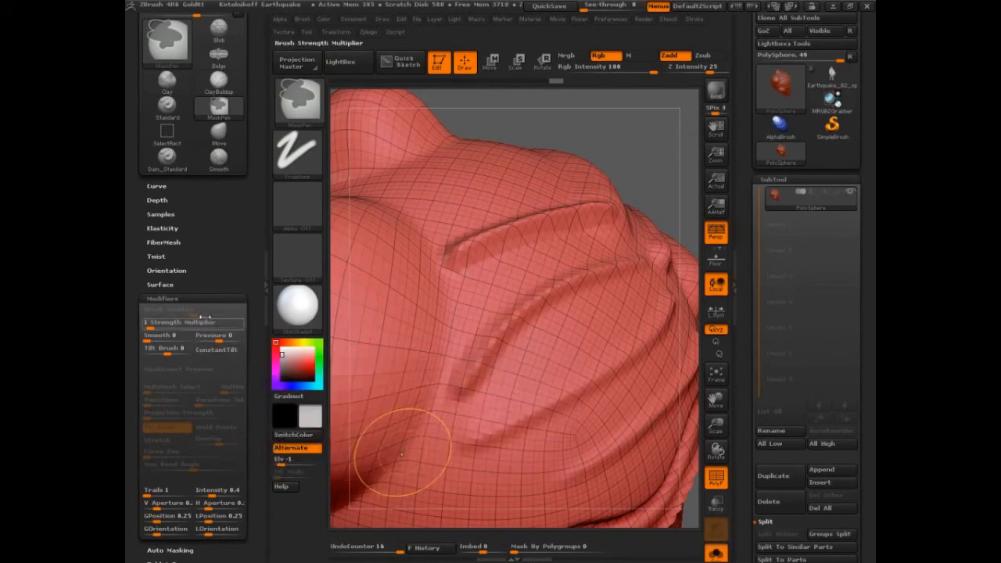
mouse_move(191, 322)
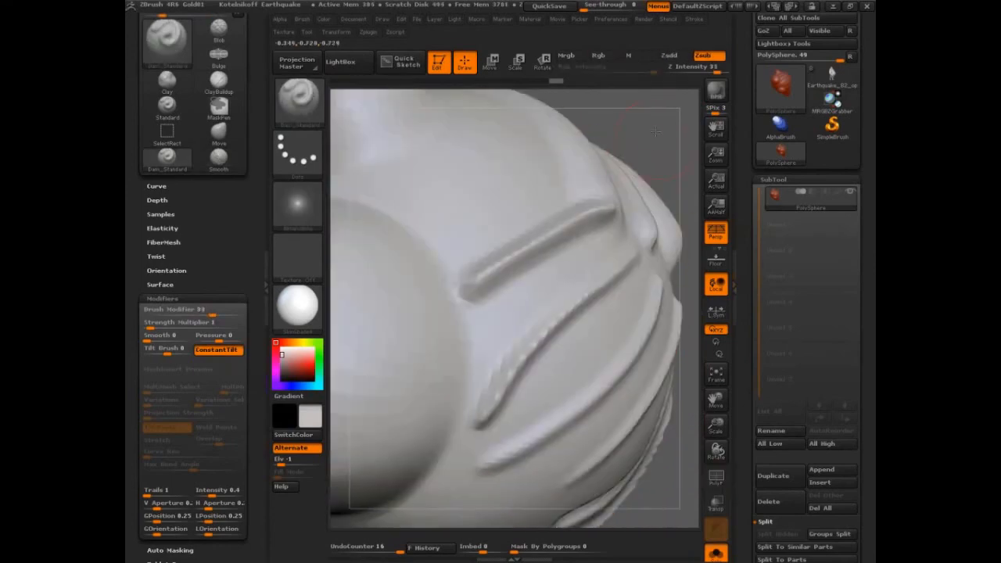
- With Brush Modifier raised, pull a sharp spike out of the sphere's top
click(165, 44)
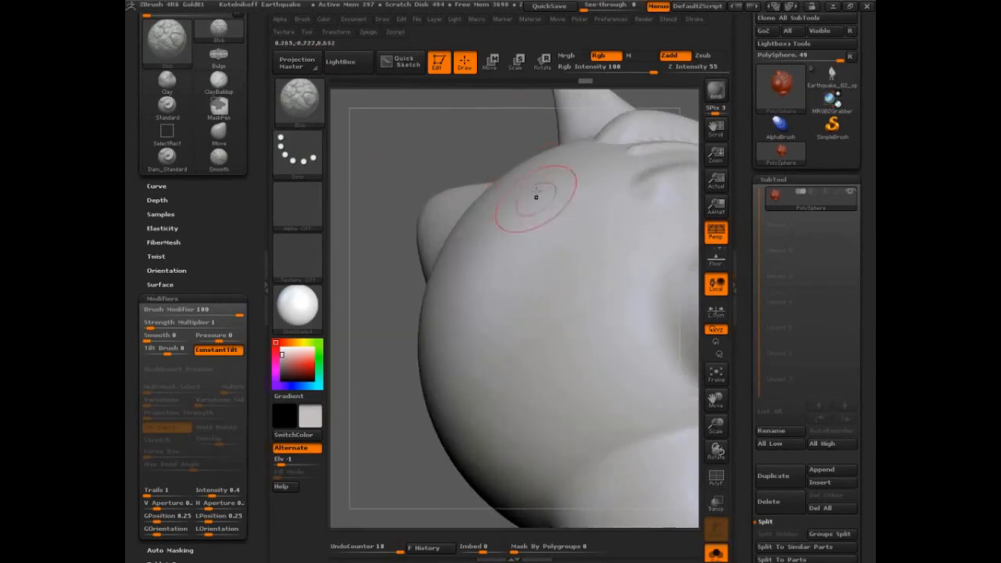
drag(534, 197, 594, 368)
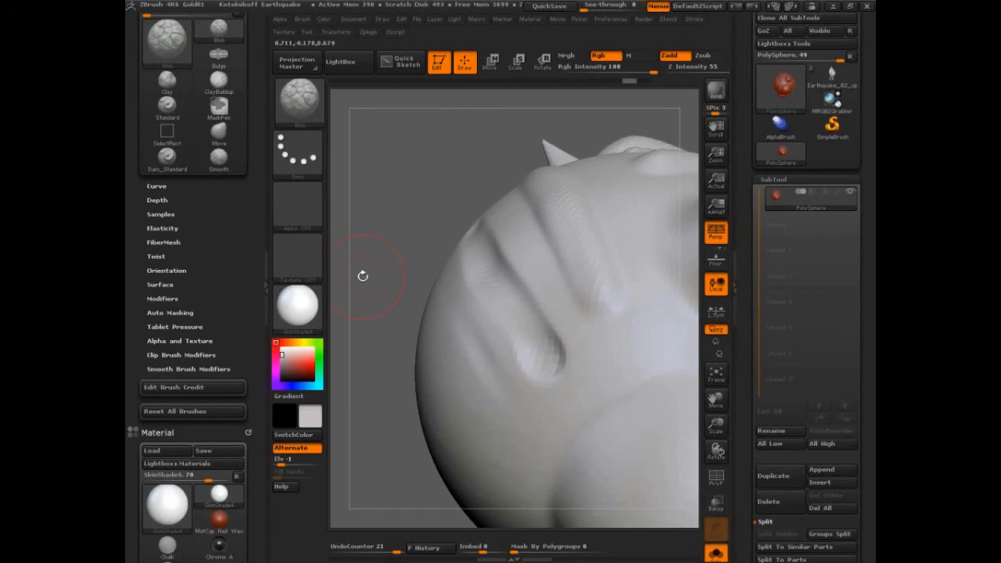
mouse_move(363, 278)
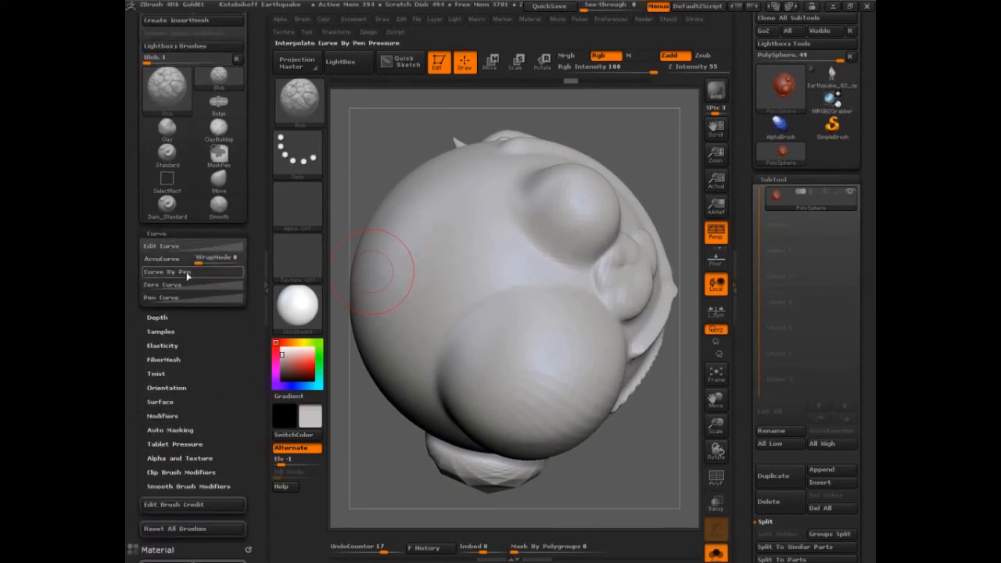
mouse_move(186, 272)
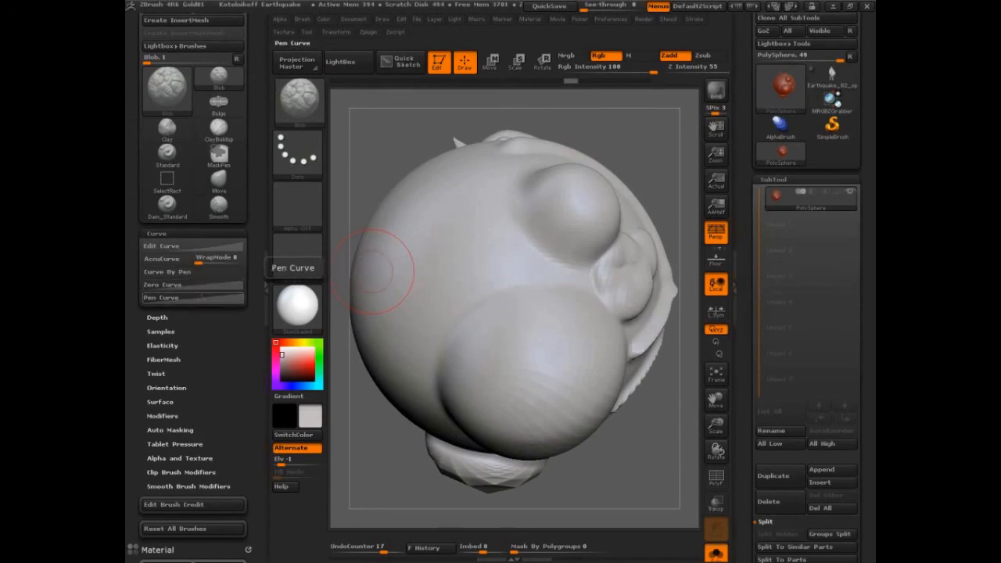
mouse_move(166, 272)
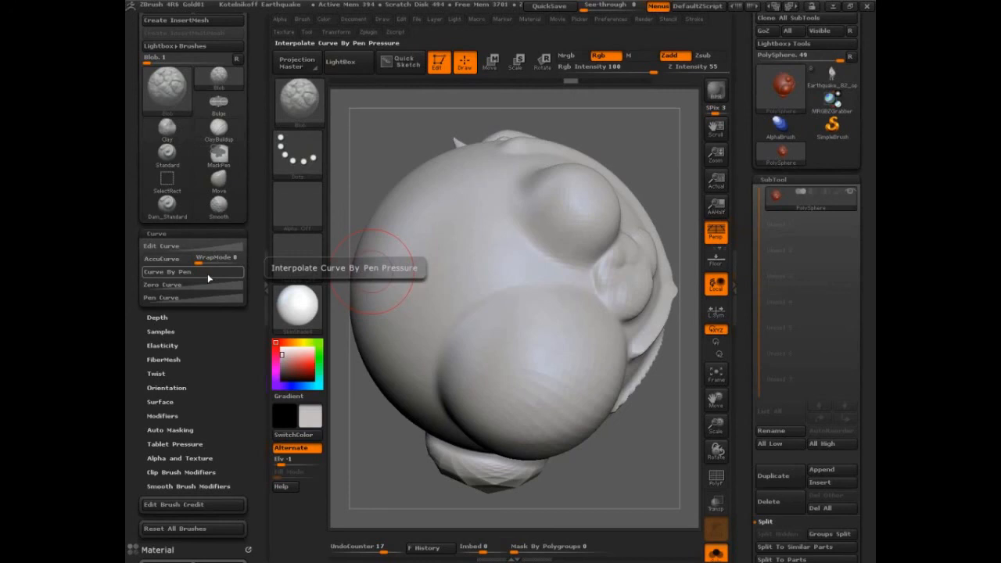
mouse_move(206, 275)
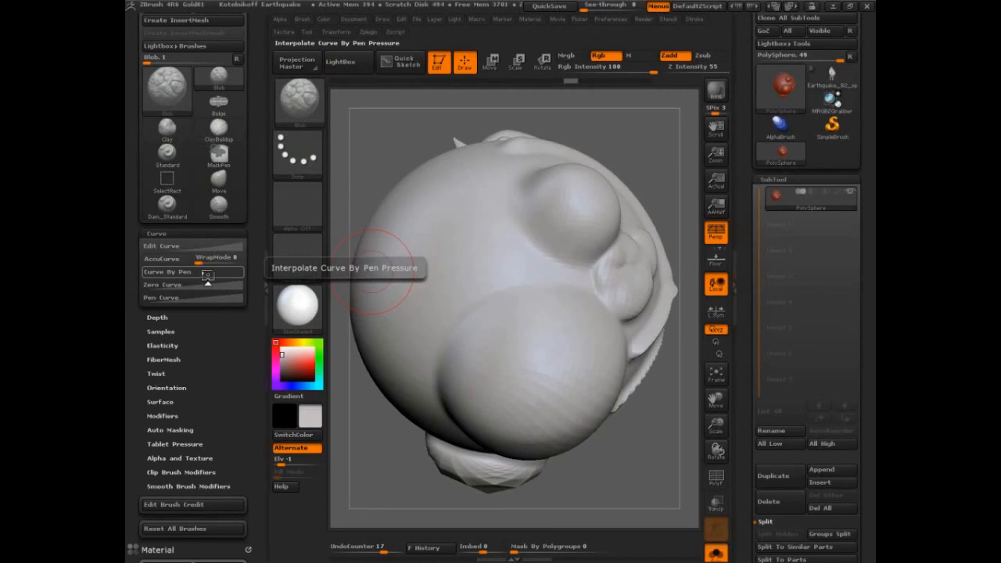